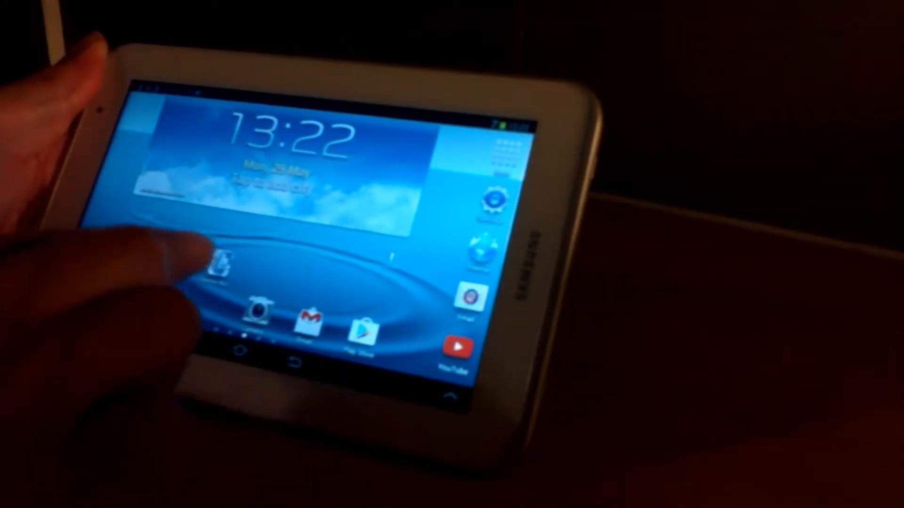
# Launch Marine Navigator from the home screen, showing the world chart with grid
pyautogui.click(217, 266)
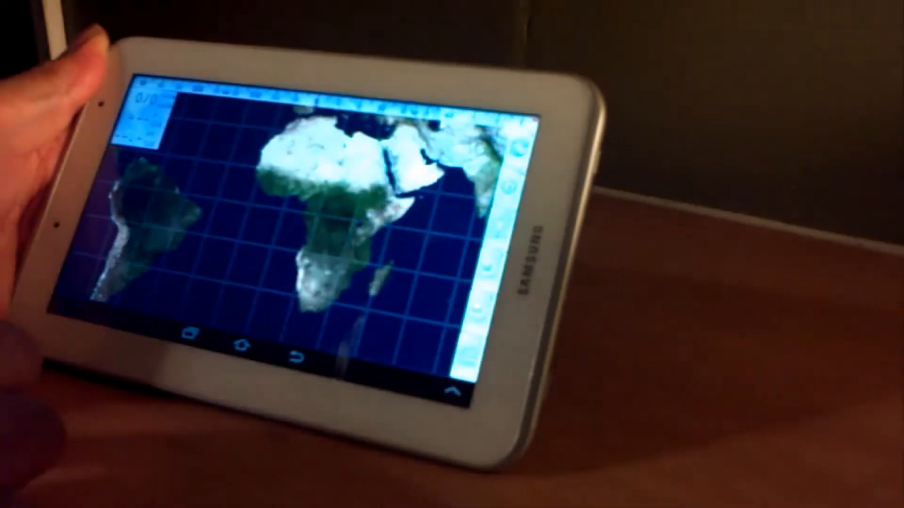